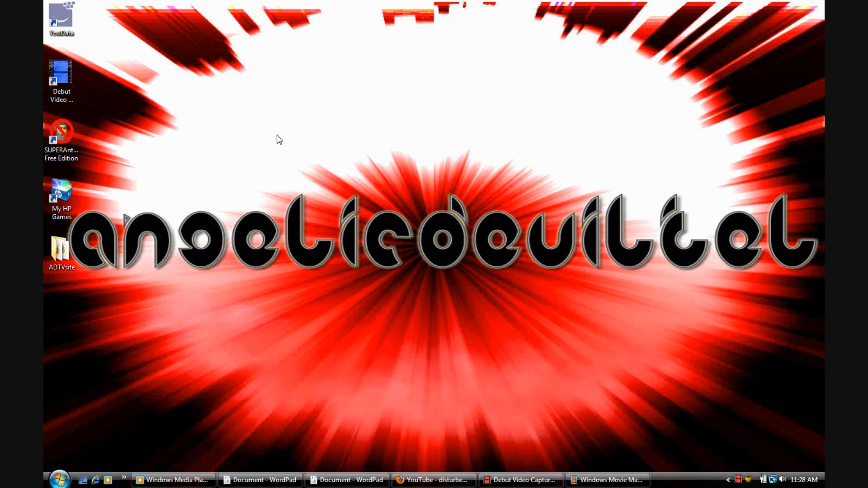
mouse_move(341, 281)
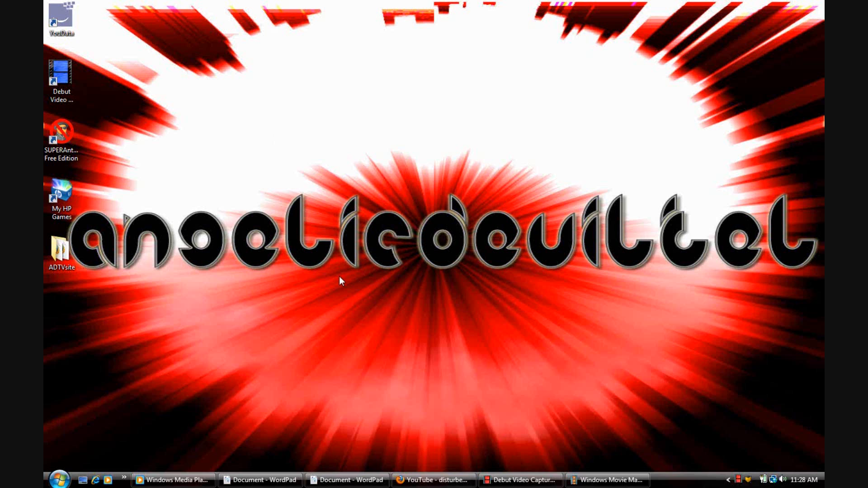
Step: Restore the Firefox YouTube window from the taskbar
click(434, 480)
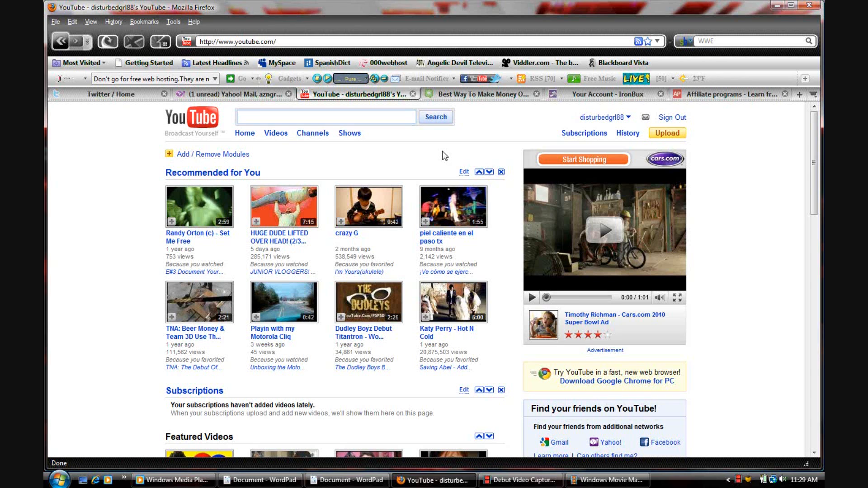
mouse_move(695, 151)
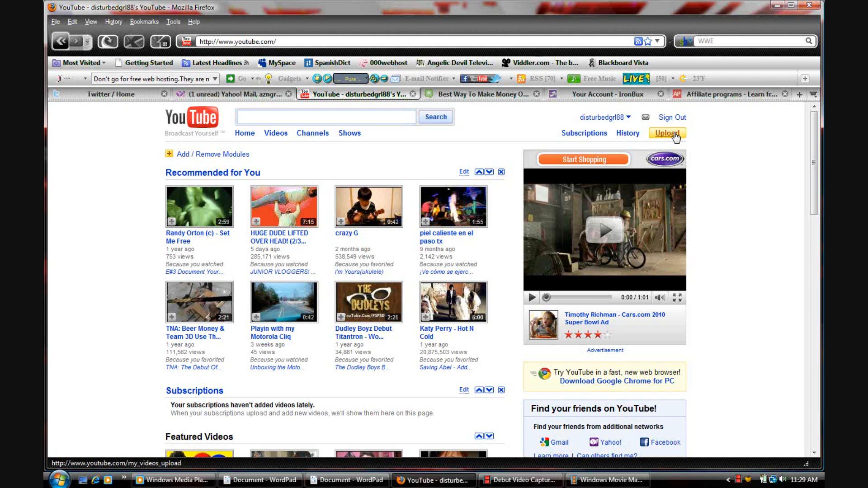
Step: Follow the yellow Upload link at the top right of the YouTube home page
click(666, 133)
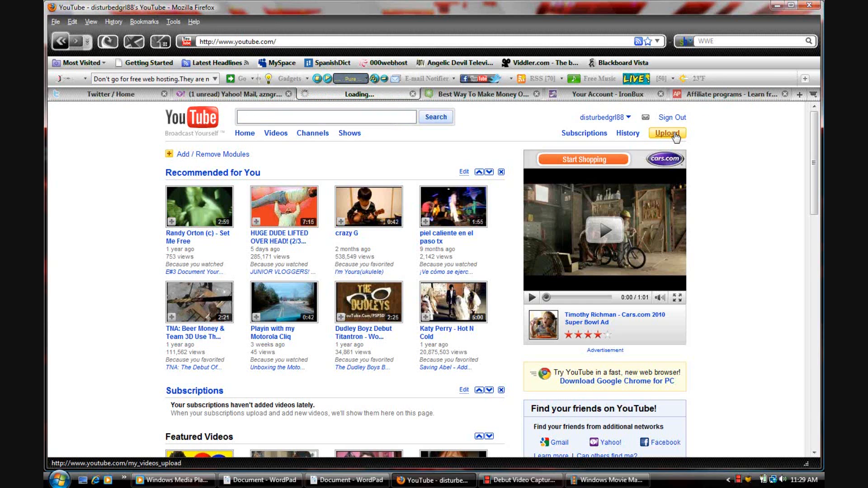
click(666, 133)
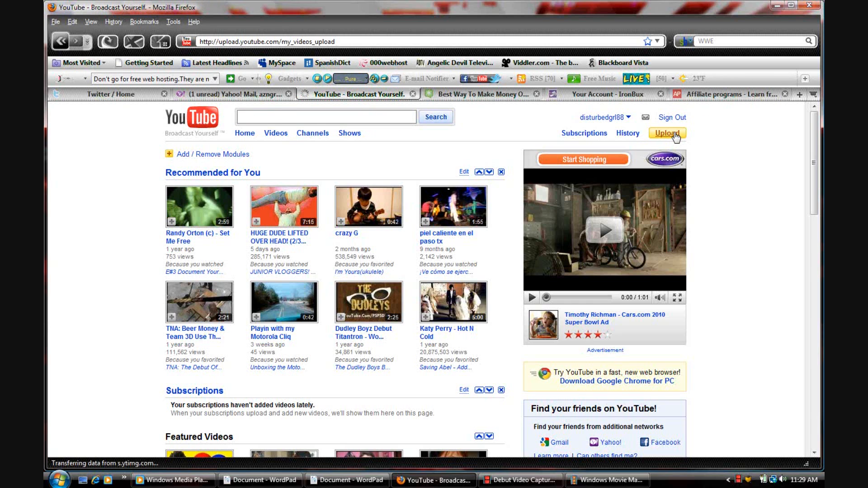
Step: Load the Video File Upload page via the Upload link
click(667, 133)
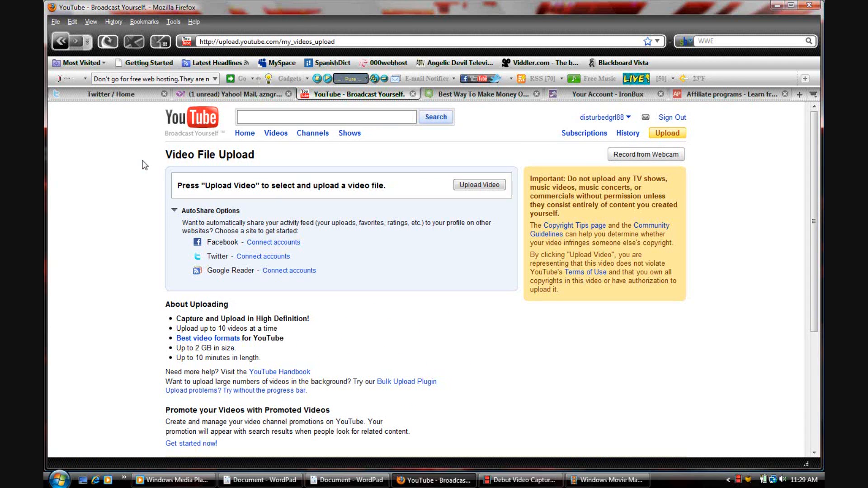
mouse_move(290, 209)
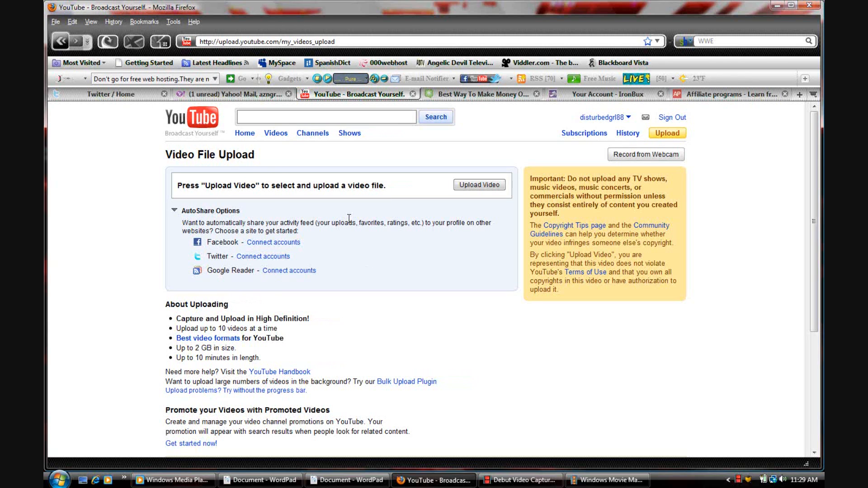
mouse_move(478, 190)
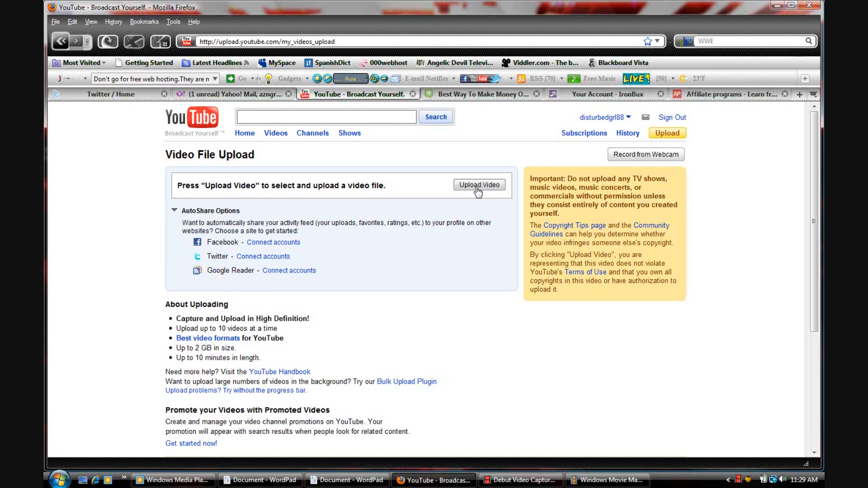
mouse_move(397, 255)
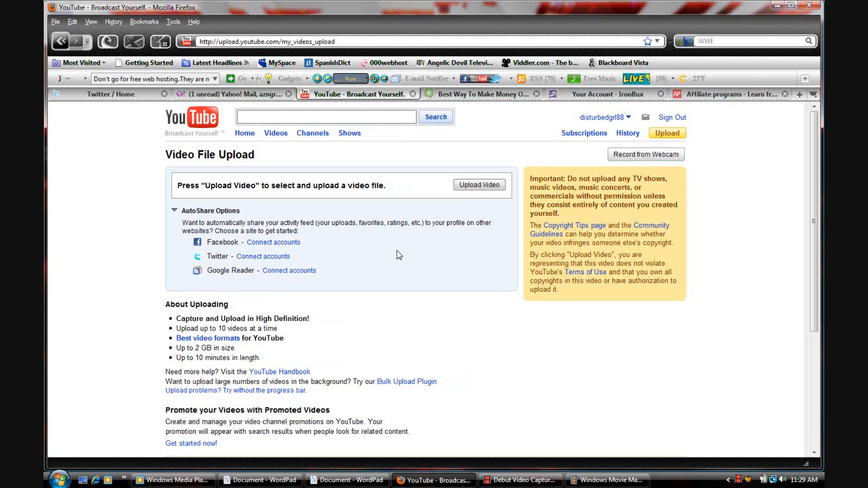
mouse_move(328, 220)
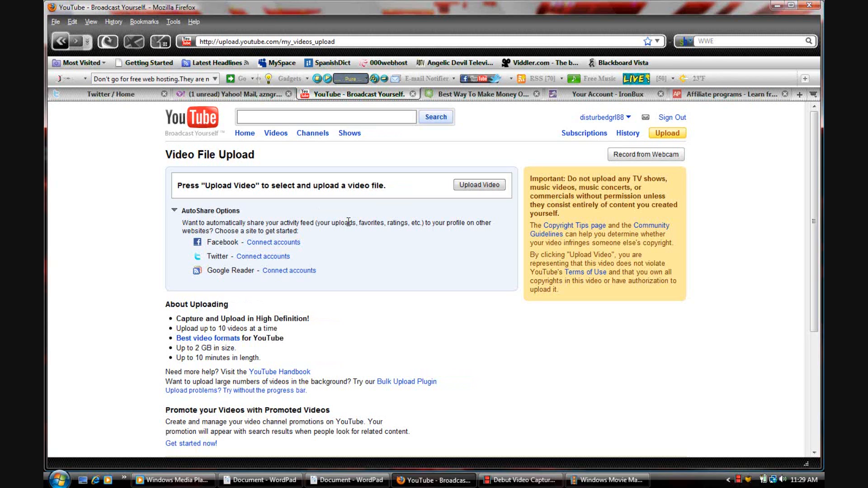
mouse_move(266, 210)
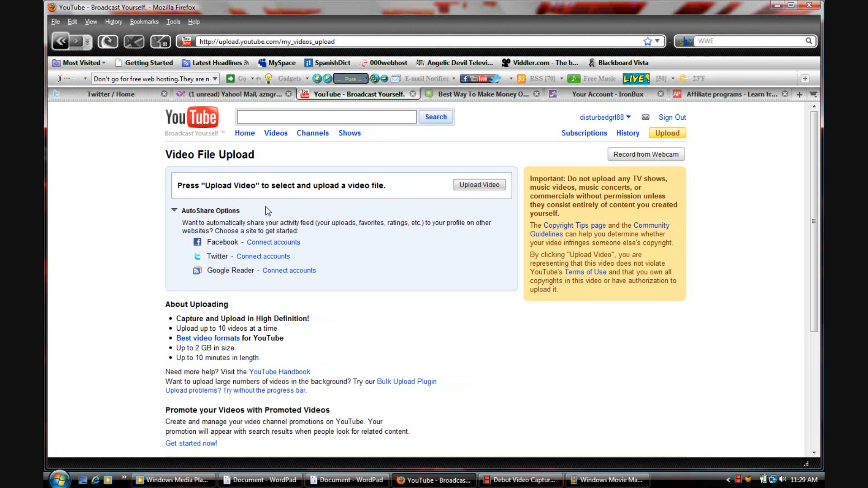
mouse_move(371, 200)
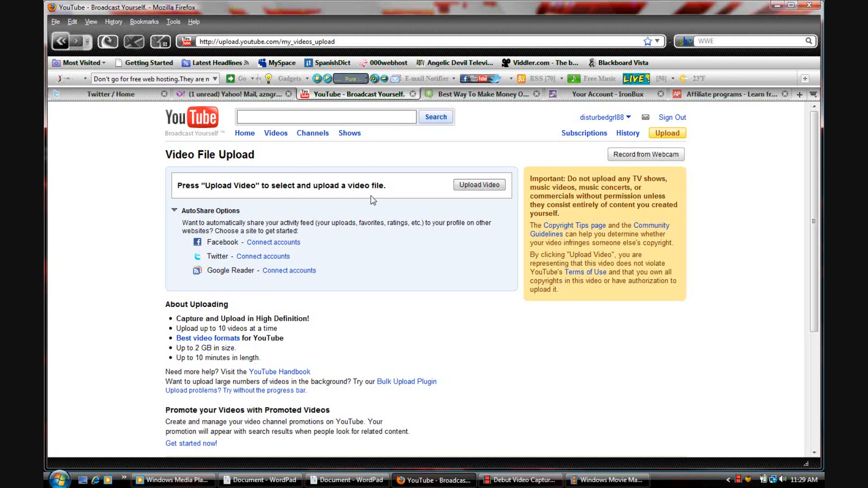
mouse_move(379, 207)
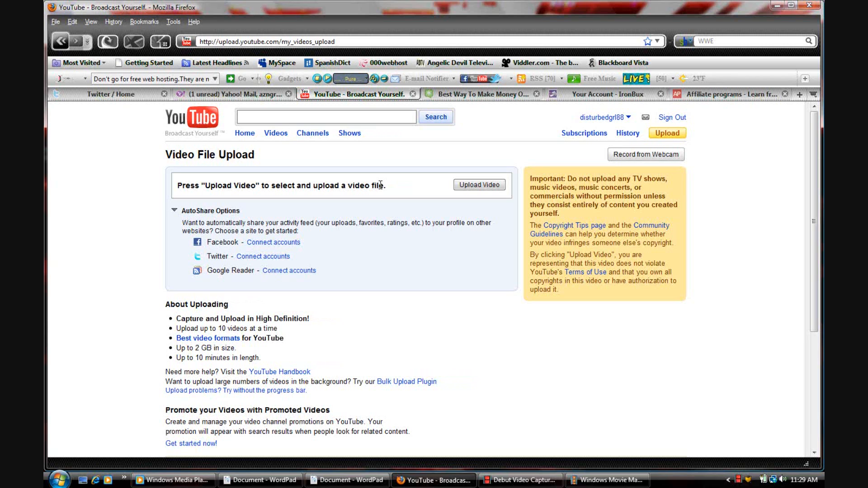
mouse_move(404, 277)
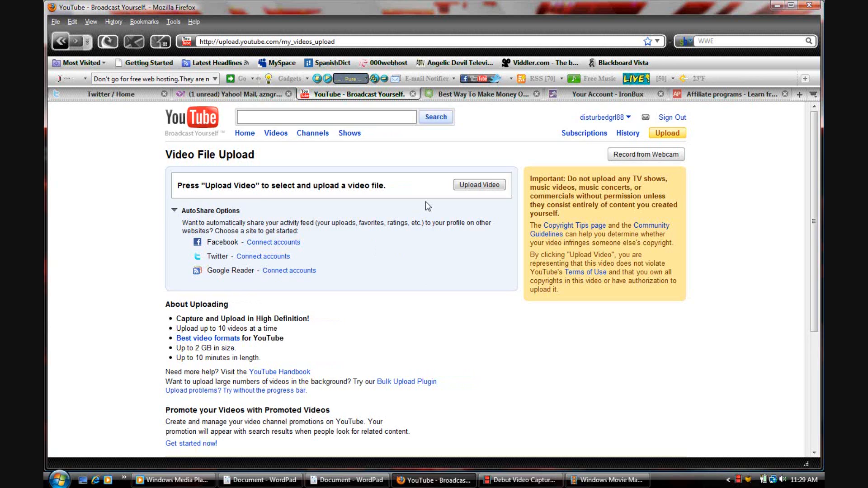
Step: Switch to the uploader via 'Upload problems? Try without the progress bar.'
scroll(down, 3)
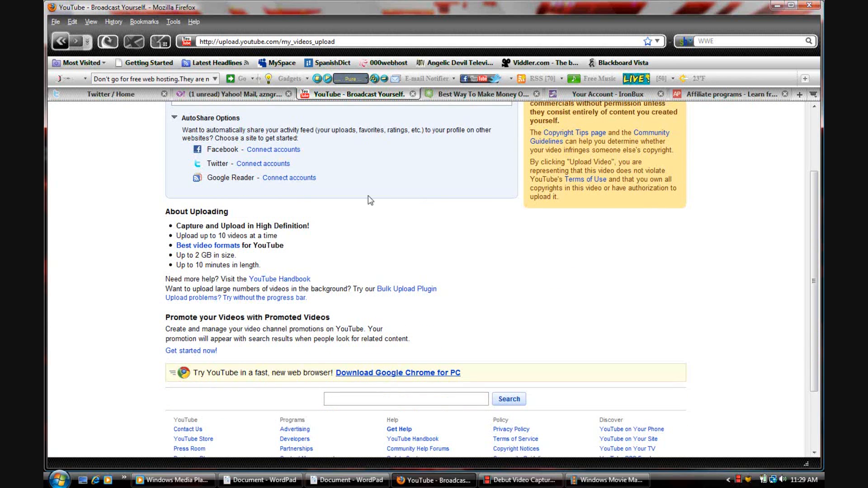
mouse_move(157, 275)
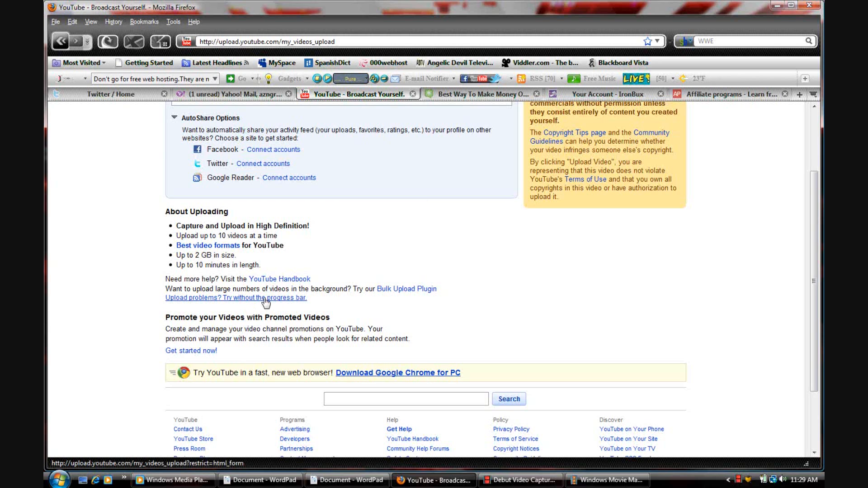
mouse_move(280, 303)
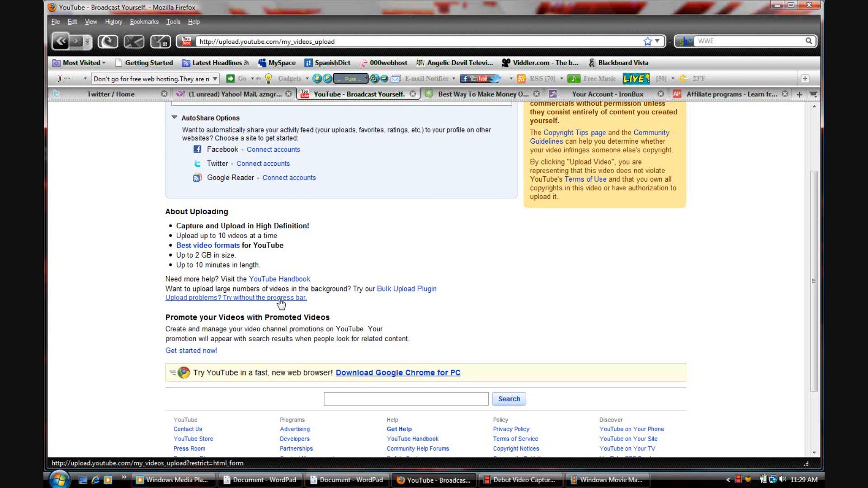
click(236, 299)
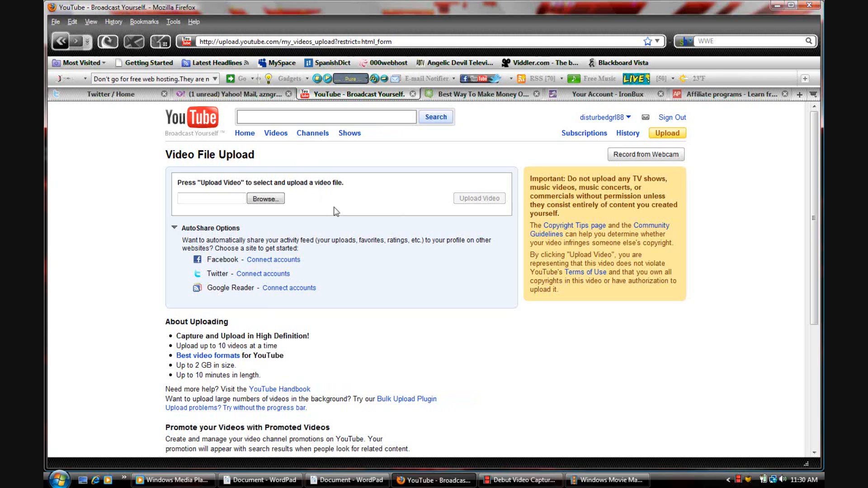
mouse_move(344, 199)
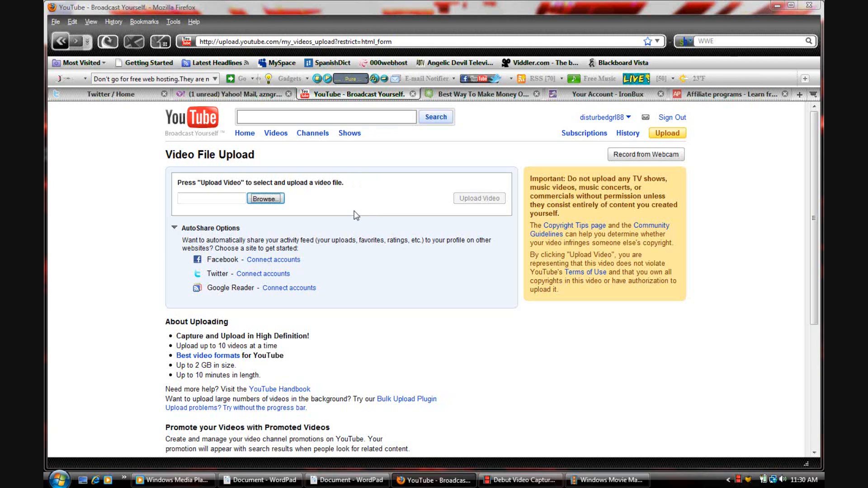
Step: Open the file picker with the basic form's Browse... button
click(265, 198)
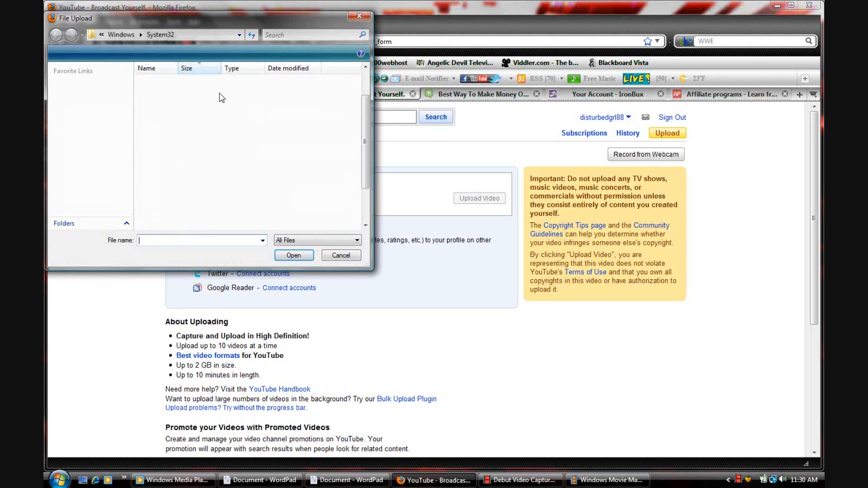
Step: Pick 'Free Web Hosting.wmv' from the Desktop Videos folder and start the upload
click(75, 108)
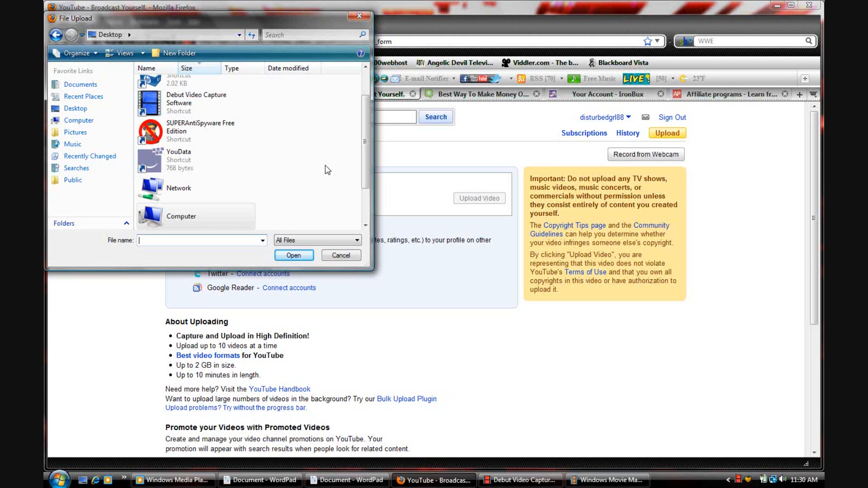
scroll(down, 3)
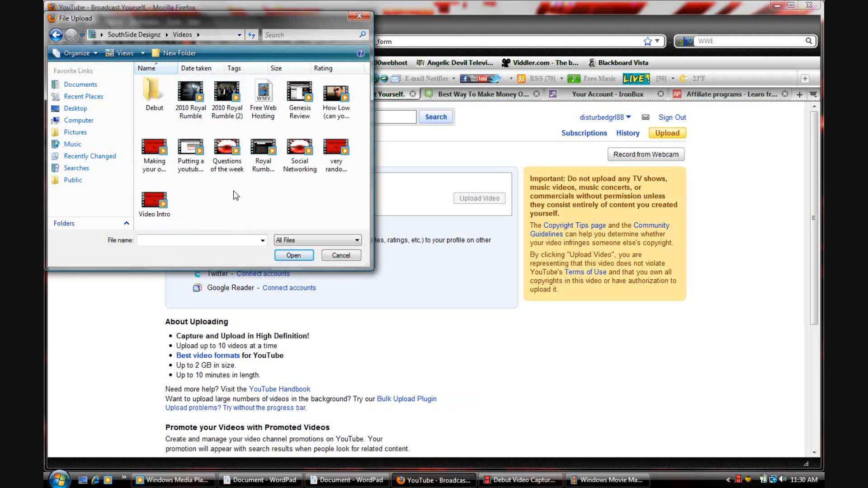
click(190, 150)
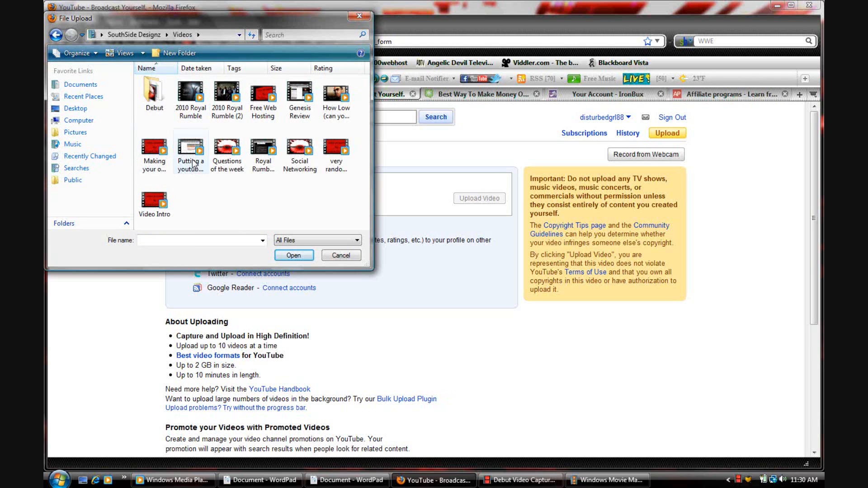
mouse_move(333, 199)
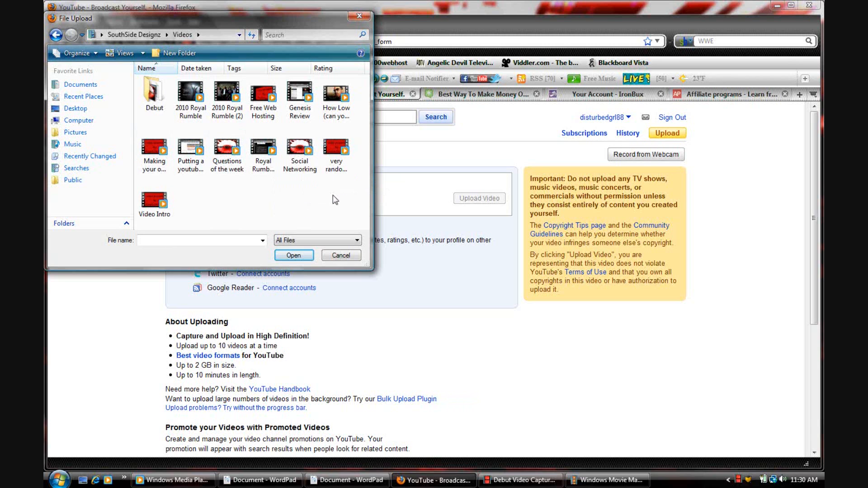
mouse_move(324, 192)
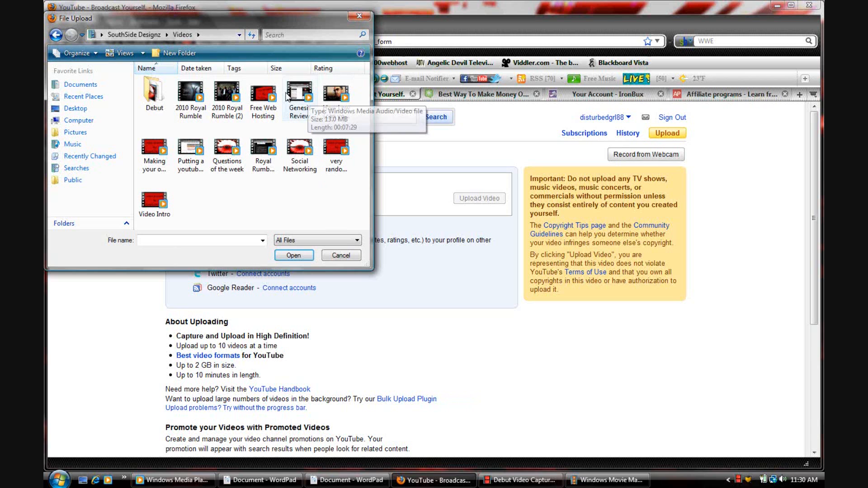
click(340, 255)
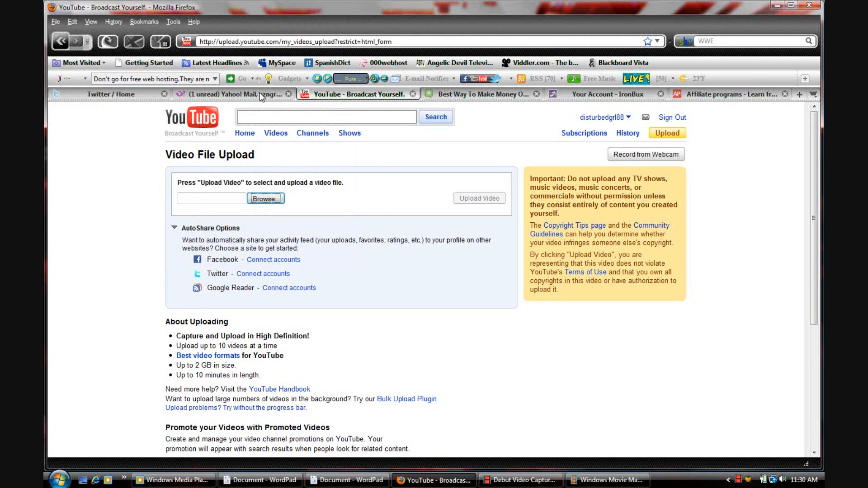
click(266, 198)
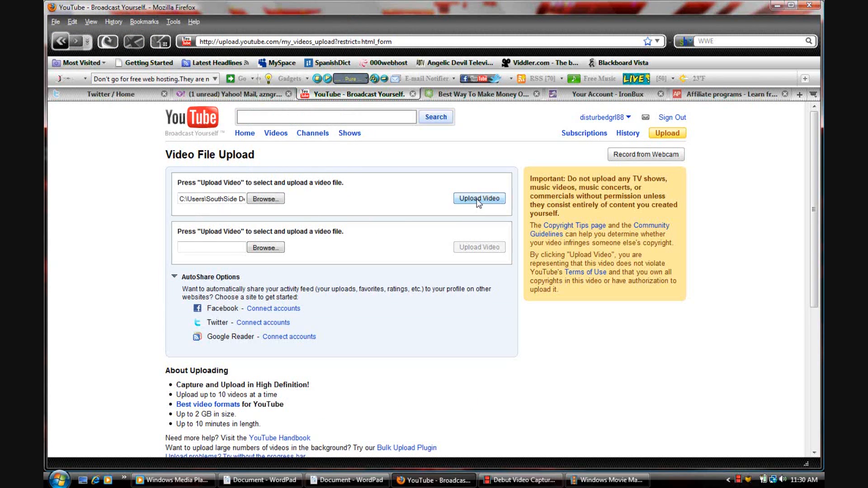
click(479, 198)
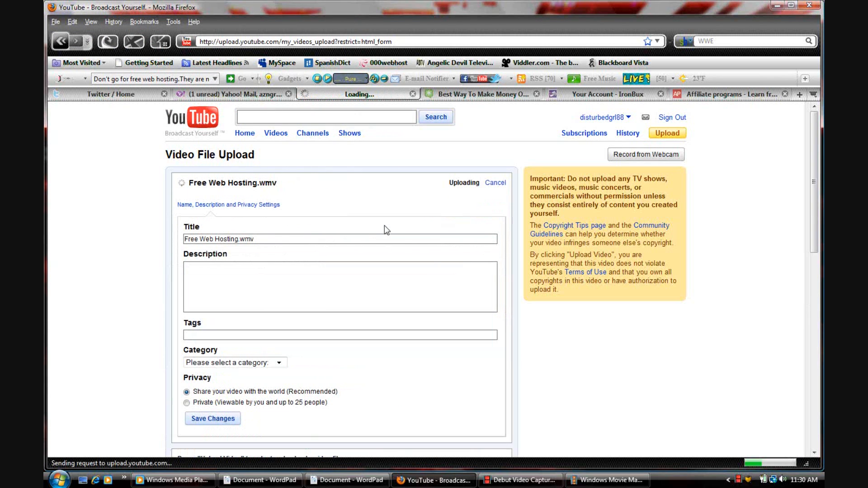
mouse_move(374, 255)
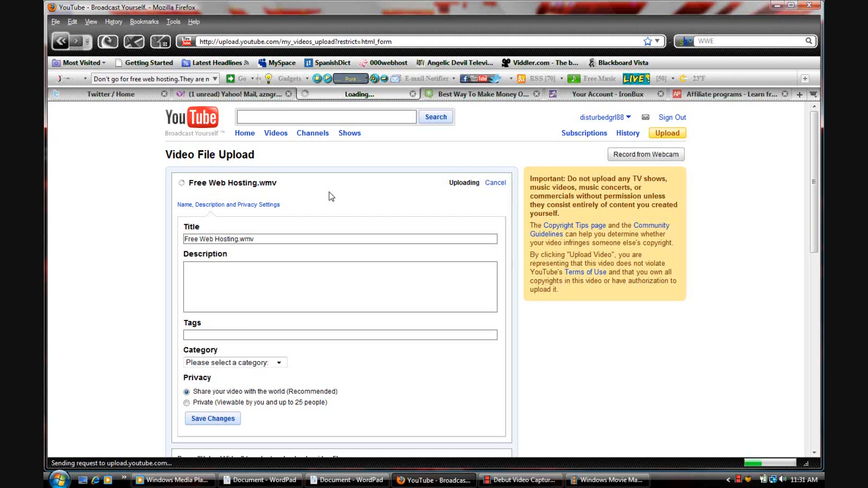
mouse_move(308, 204)
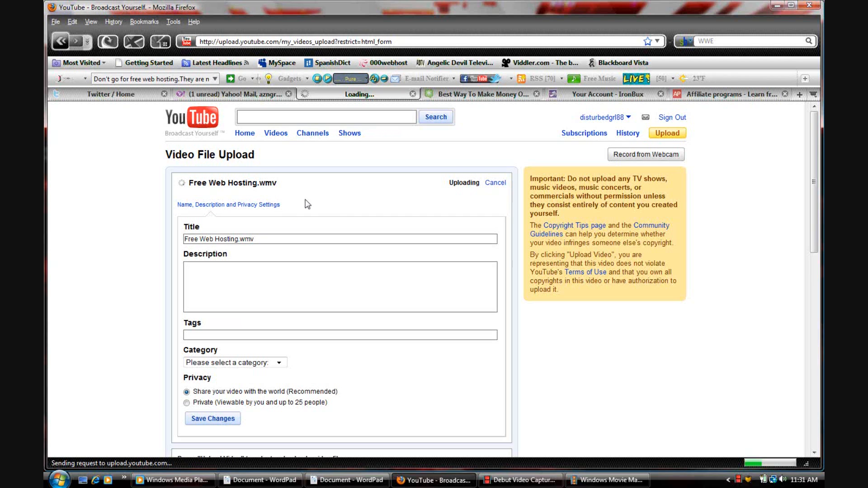
mouse_move(330, 199)
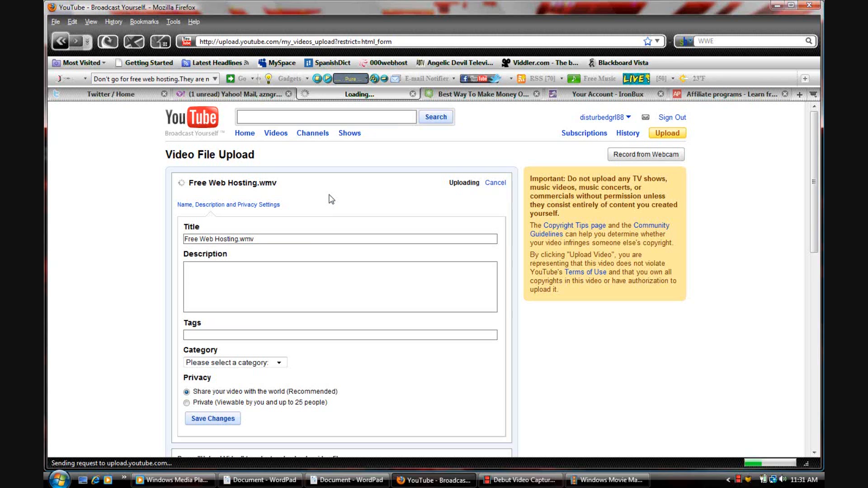